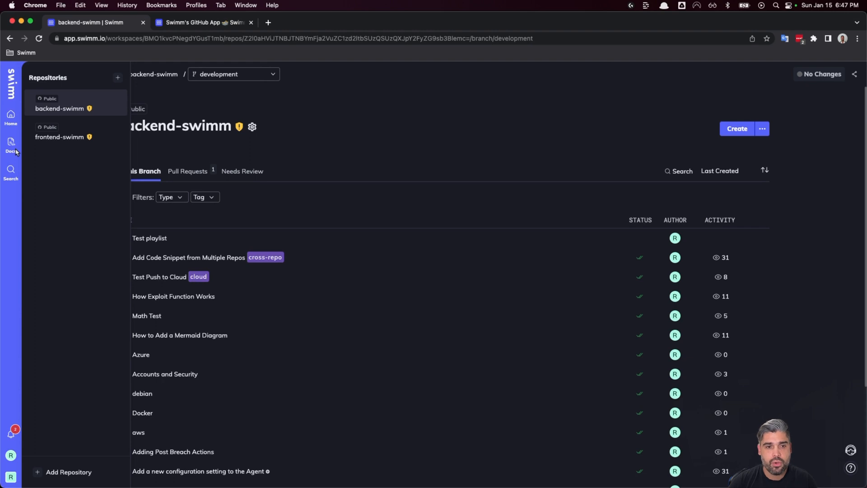
{"action": "mouse_move", "coordinate": [25, 153]}
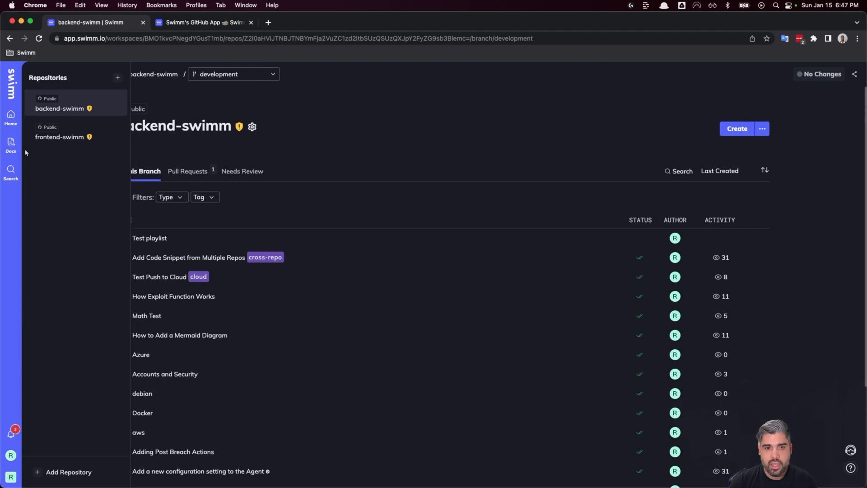
{"action": "mouse_move", "coordinate": [90, 137]}
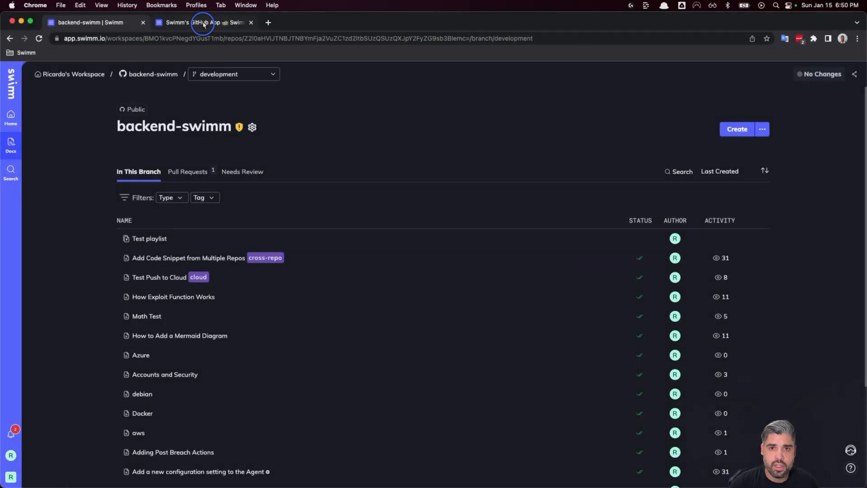
Skim Swimm's GitHub App documentation, then return to the backend-swimm repository docs
{"action": "left_click", "coordinate": [205, 22]}
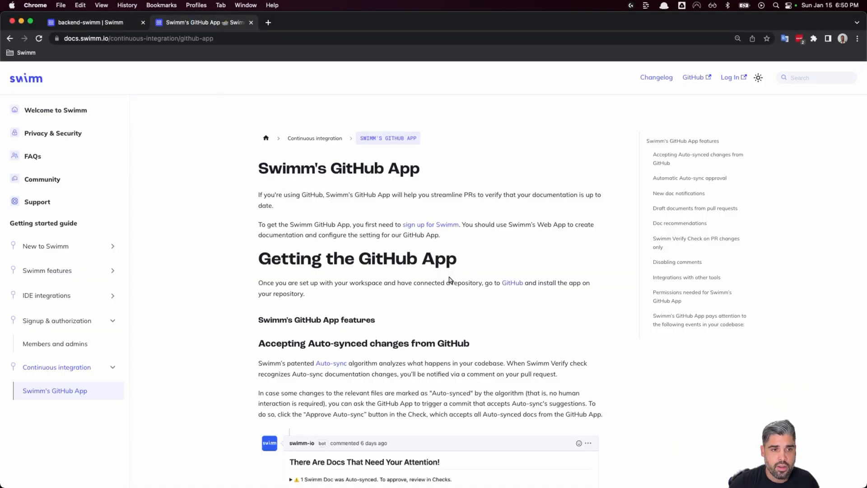
{"action": "scroll", "scroll_direction": "down", "scroll_amount": 3}
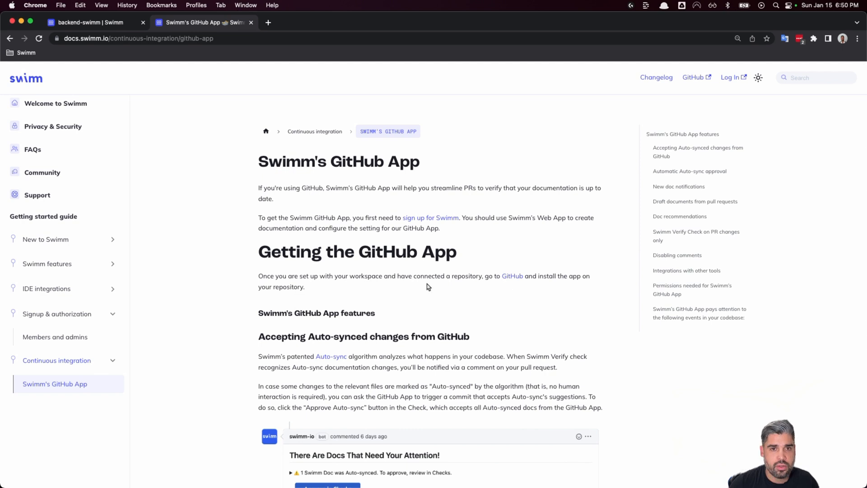
{"action": "left_click", "coordinate": [88, 22]}
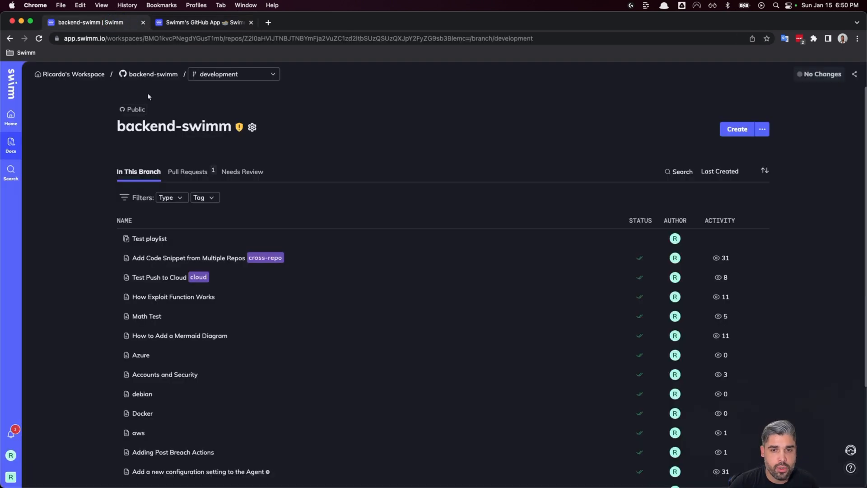
{"action": "mouse_move", "coordinate": [253, 131]}
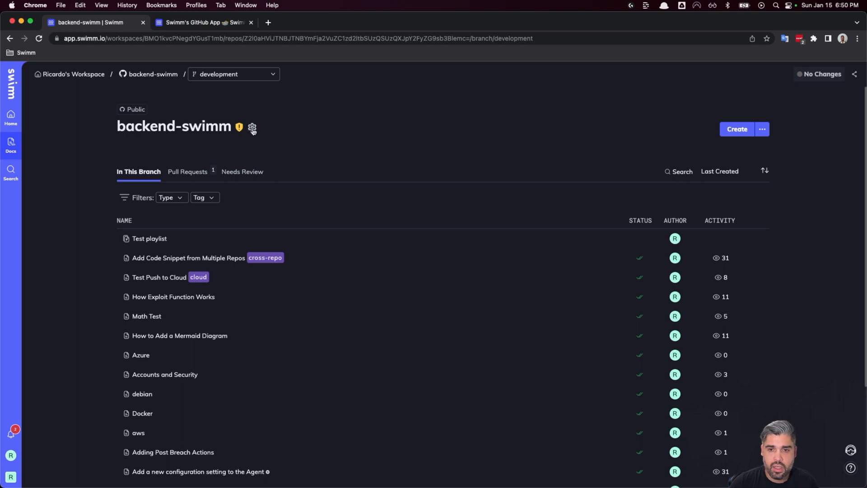
From backend-swimm's Integrations & Settings, start the GitHub App install, reaching Swimm.io's GitHub page
{"action": "left_click", "coordinate": [252, 128]}
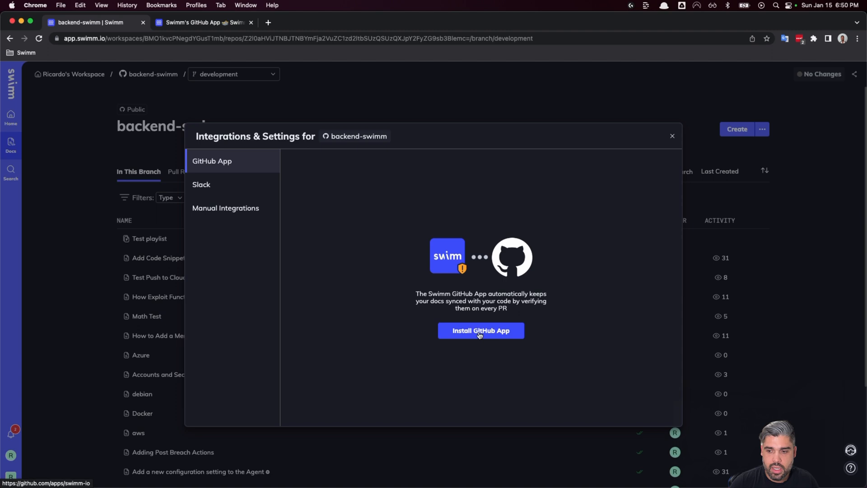
{"action": "left_click", "coordinate": [481, 331]}
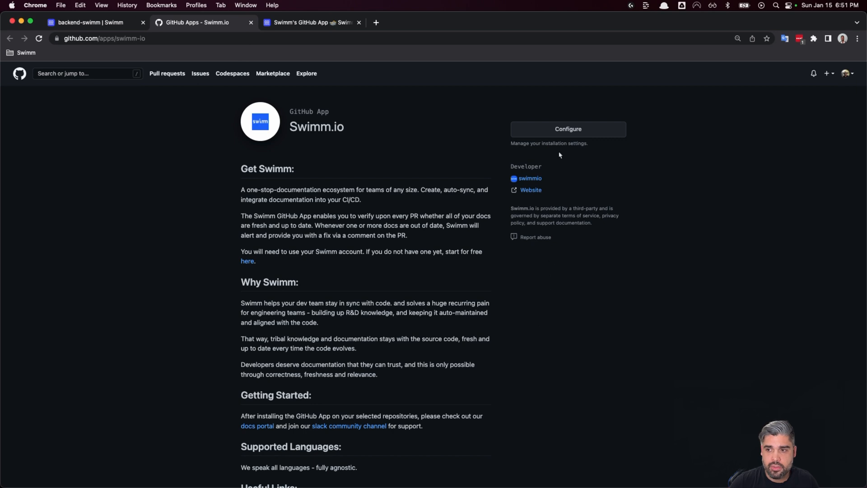
Install Swimm.io on the personal account with access to all repositories rather than selected ones
{"action": "left_click", "coordinate": [567, 129]}
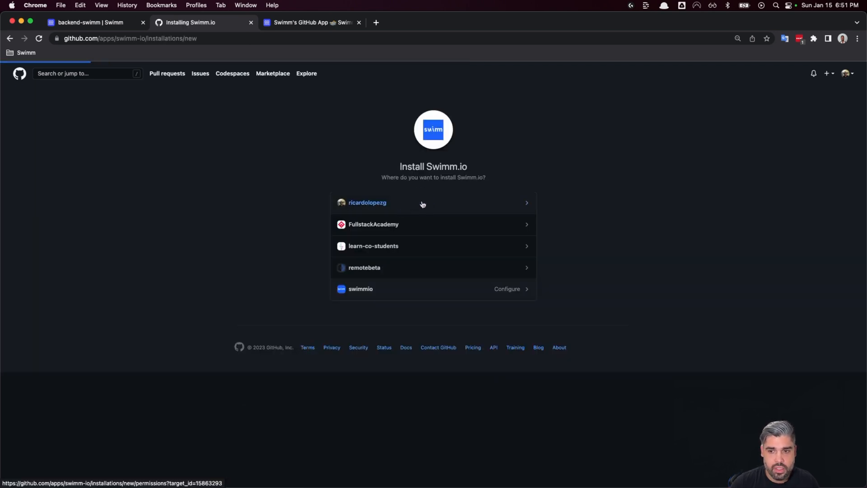
{"action": "left_click", "coordinate": [367, 202]}
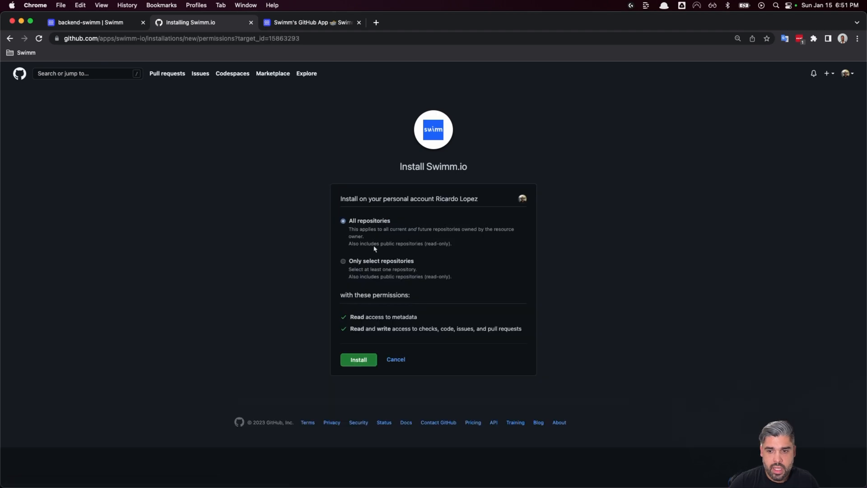
{"action": "mouse_move", "coordinate": [358, 359]}
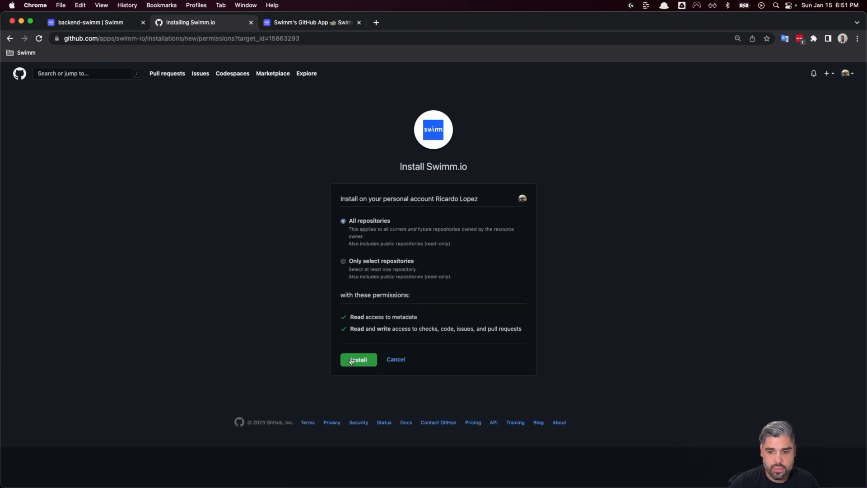
{"action": "mouse_move", "coordinate": [343, 264]}
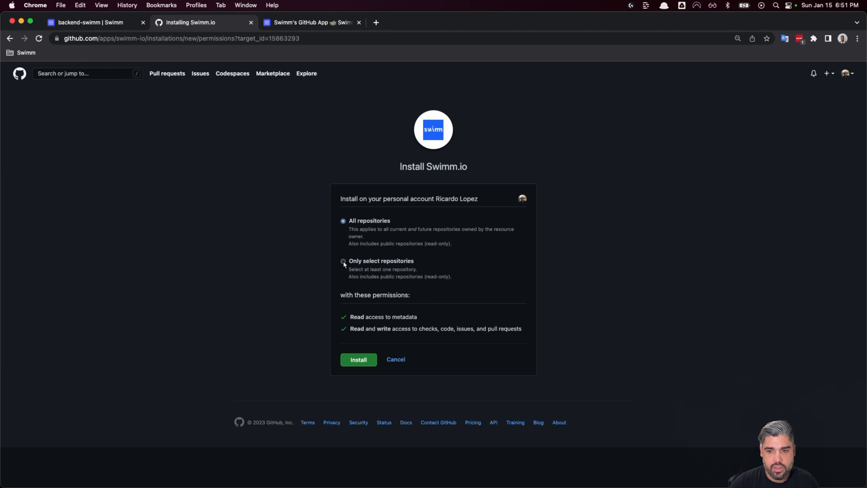
{"action": "left_click", "coordinate": [343, 260]}
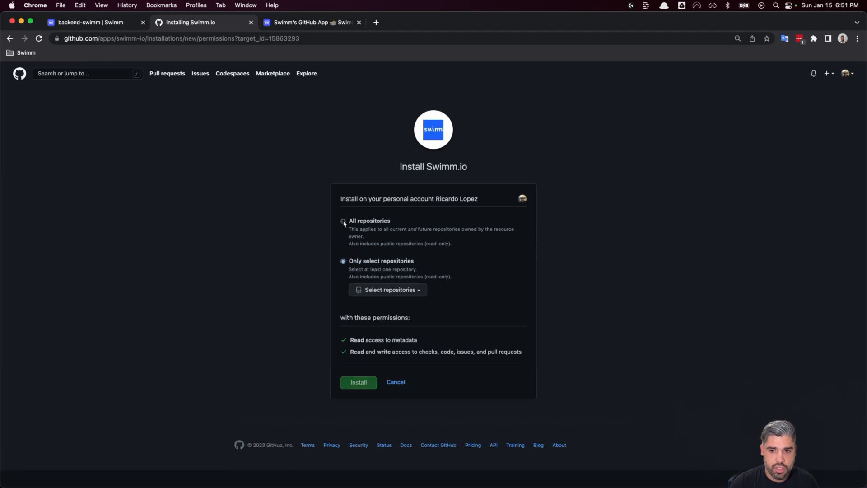
{"action": "left_click", "coordinate": [343, 221]}
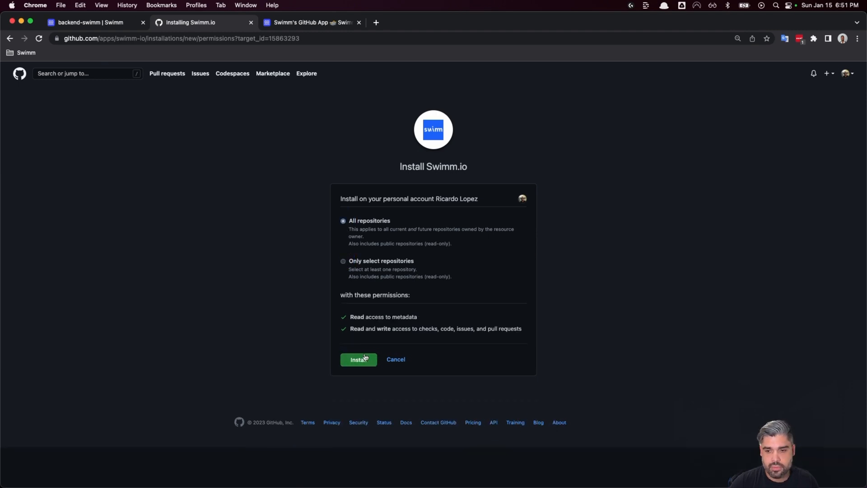
{"action": "left_click", "coordinate": [358, 359]}
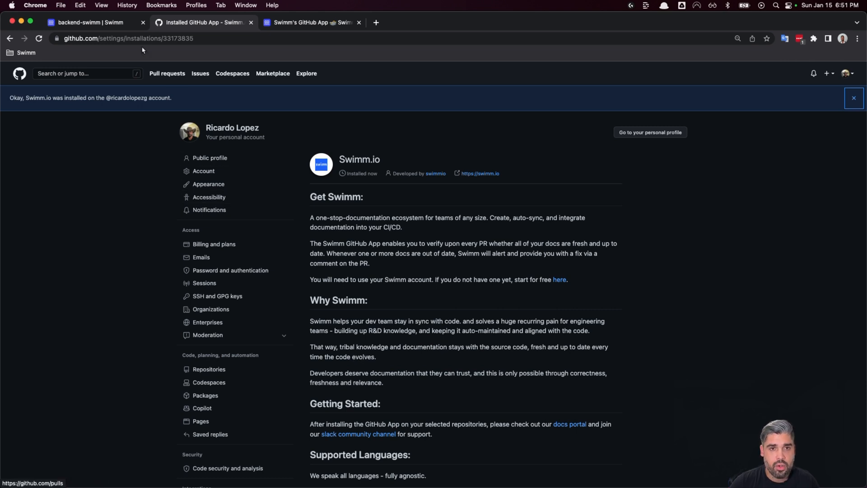
{"action": "mouse_move", "coordinate": [91, 21]}
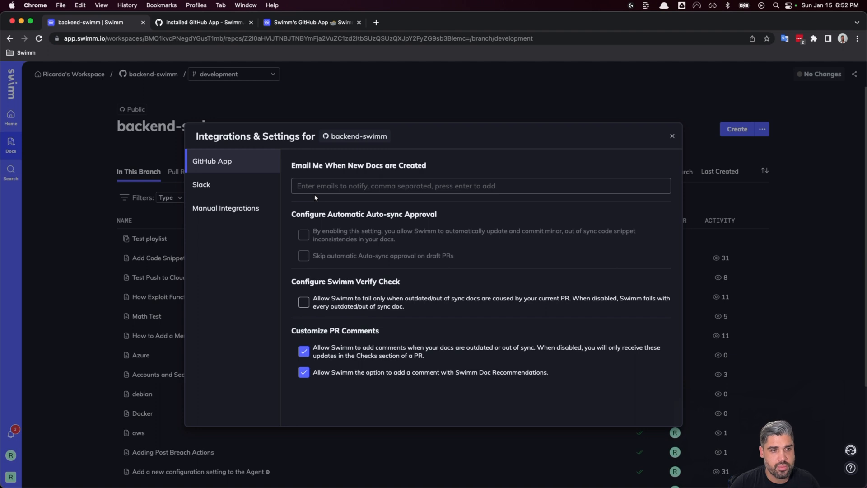
Return to backend-swimm's In This Branch doc list on the development branch
{"action": "left_click", "coordinate": [672, 136]}
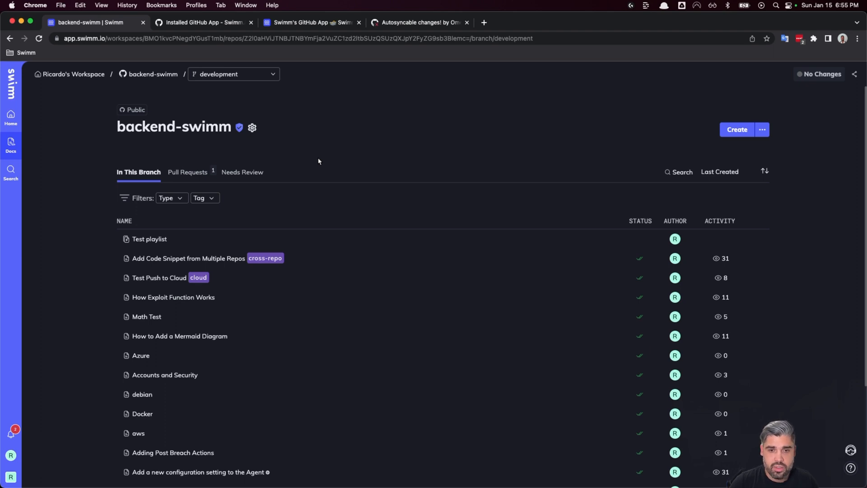
{"action": "mouse_move", "coordinate": [394, 60]}
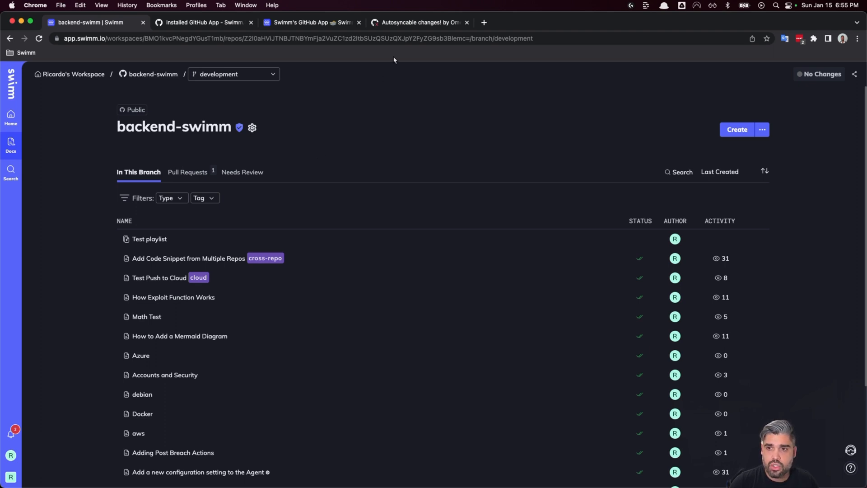
On PR #24, expand the bot's '4 Swimm Docs are outdated' list and send them to Review in App
{"action": "left_click", "coordinate": [418, 23]}
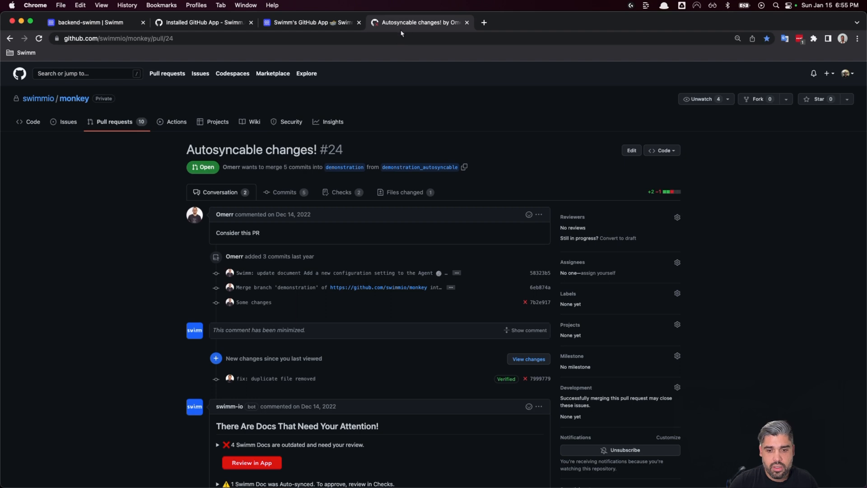
{"action": "scroll", "scroll_direction": "down", "scroll_amount": 3}
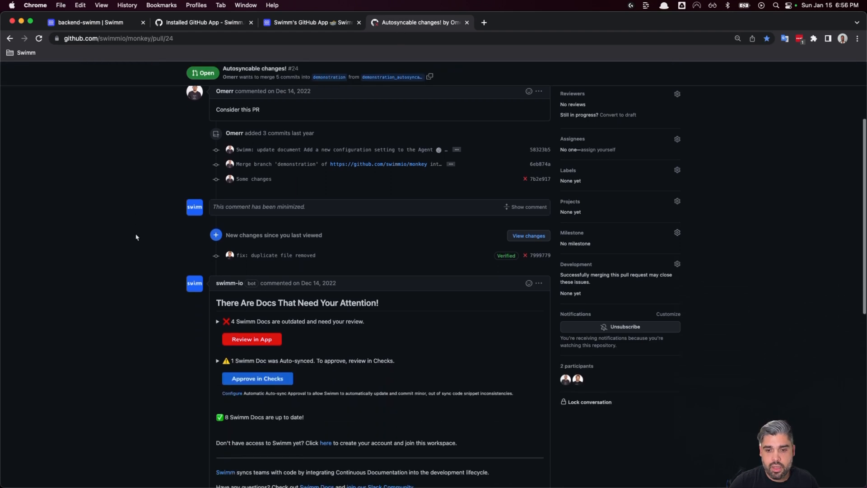
{"action": "left_click", "coordinate": [218, 322]}
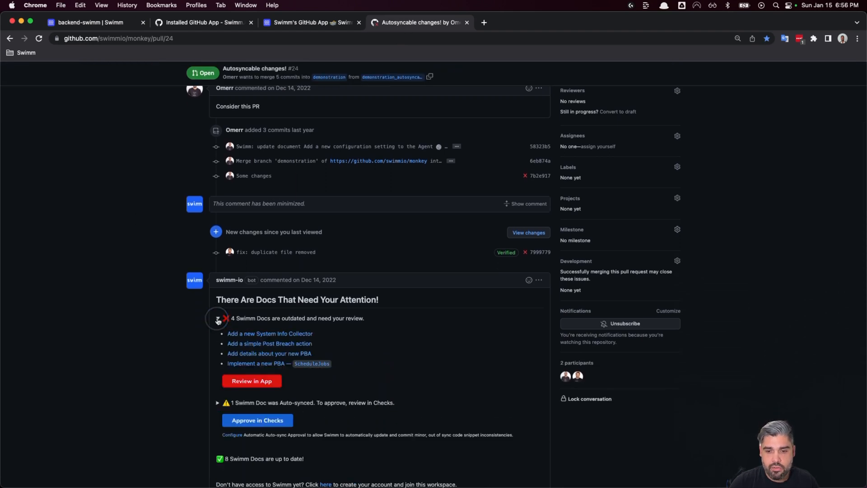
{"action": "left_click", "coordinate": [217, 318]}
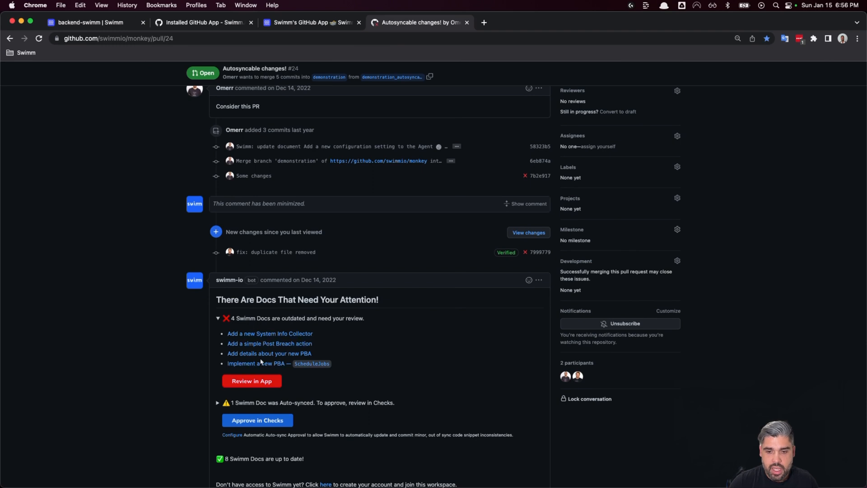
{"action": "mouse_move", "coordinate": [252, 380]}
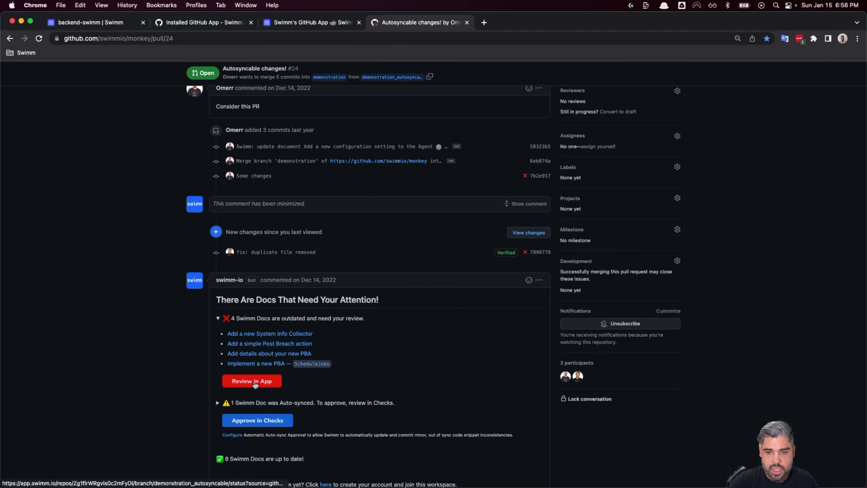
{"action": "left_click", "coordinate": [251, 381]}
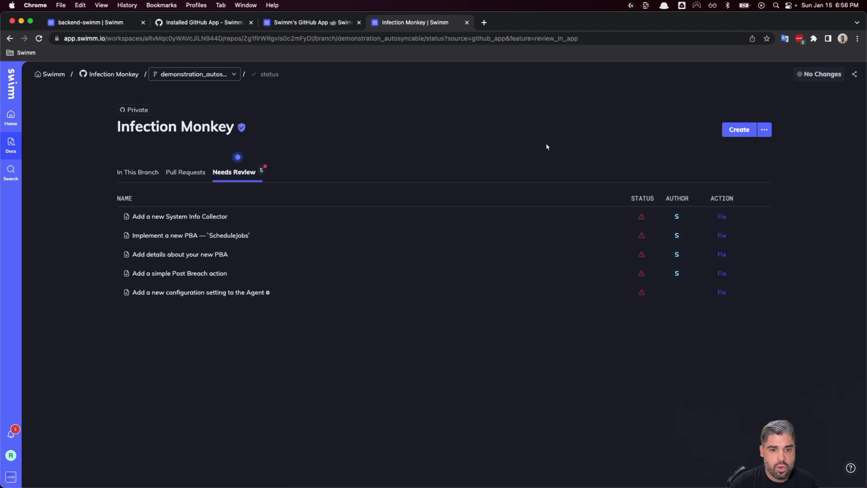
{"action": "mouse_move", "coordinate": [377, 128]}
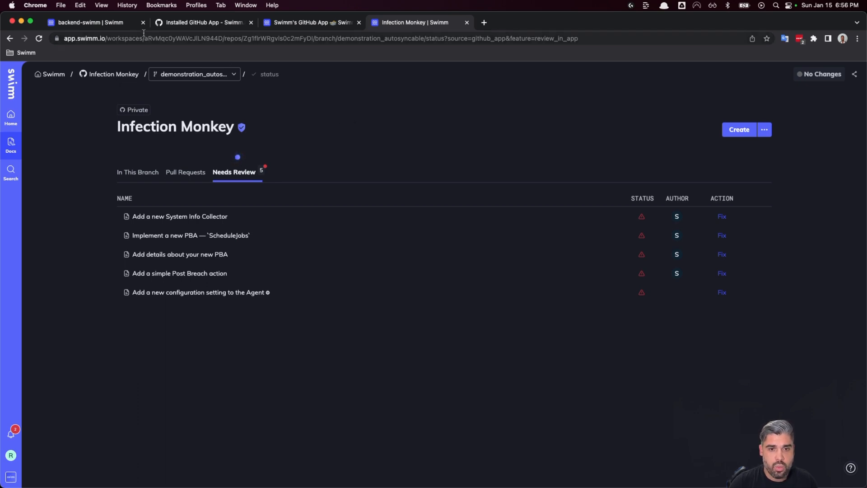
Leave Infection Monkey's Needs Review list and return to the backend-swimm repository docs
{"action": "left_click", "coordinate": [88, 22]}
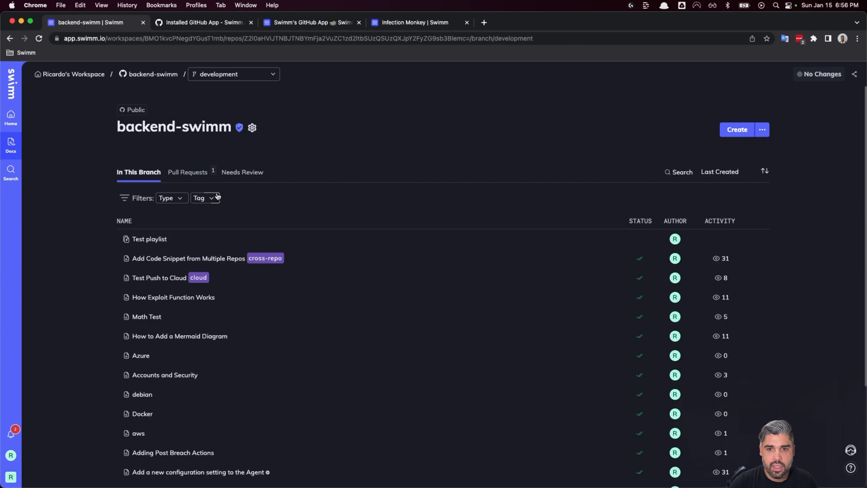
{"action": "left_click", "coordinate": [252, 127]}
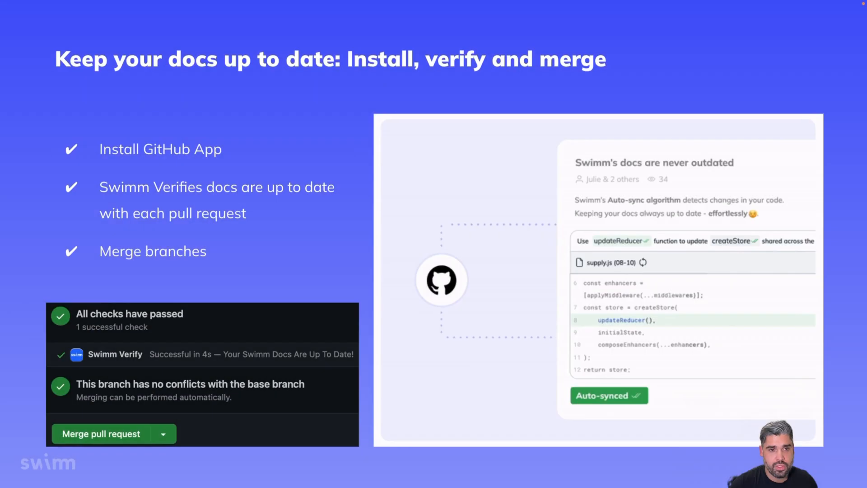
{"action": "left_click", "coordinate": [608, 395]}
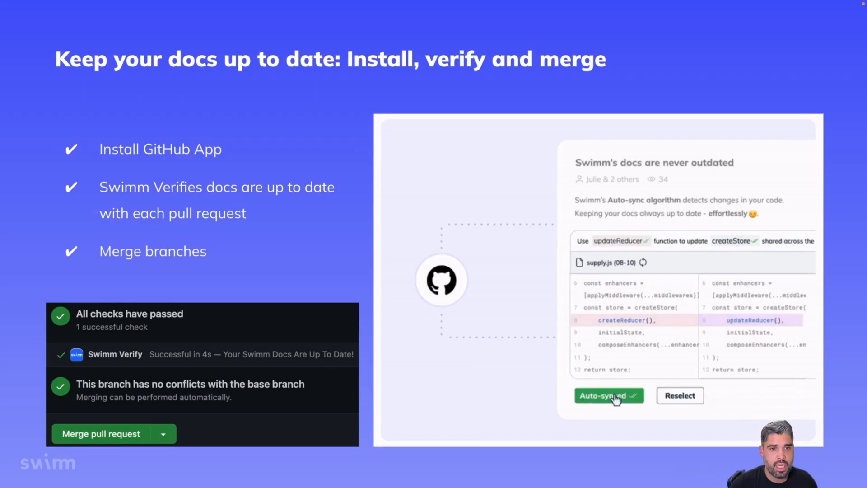
{"action": "left_click", "coordinate": [608, 394]}
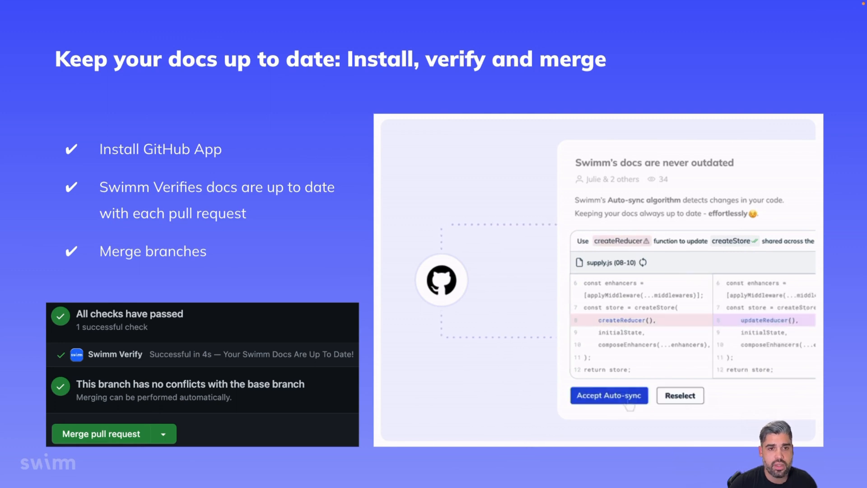
{"action": "left_click", "coordinate": [608, 396]}
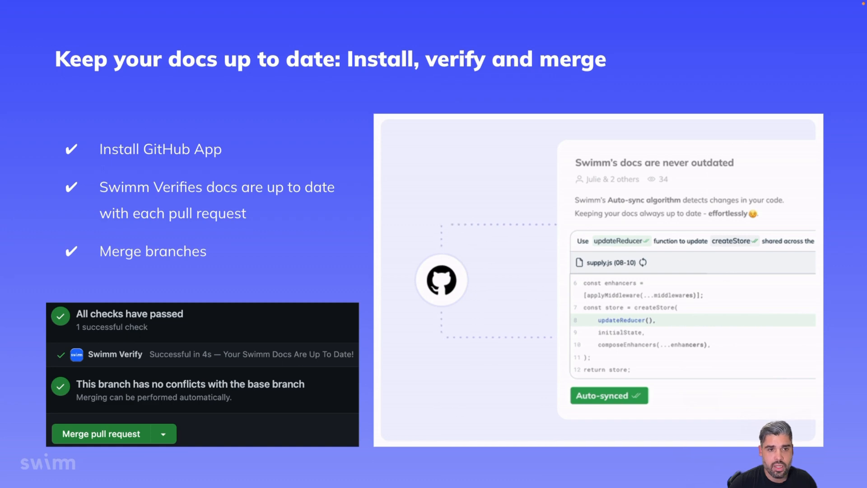
{"action": "left_click", "coordinate": [608, 395]}
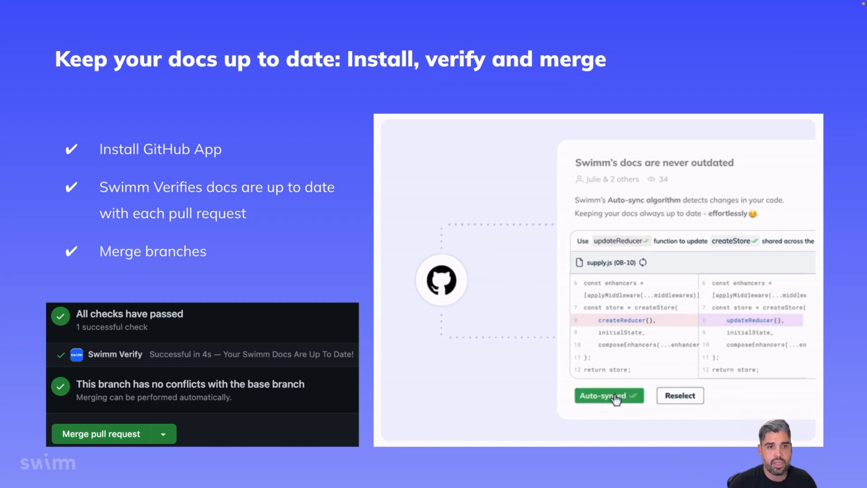
{"action": "left_click", "coordinate": [609, 395]}
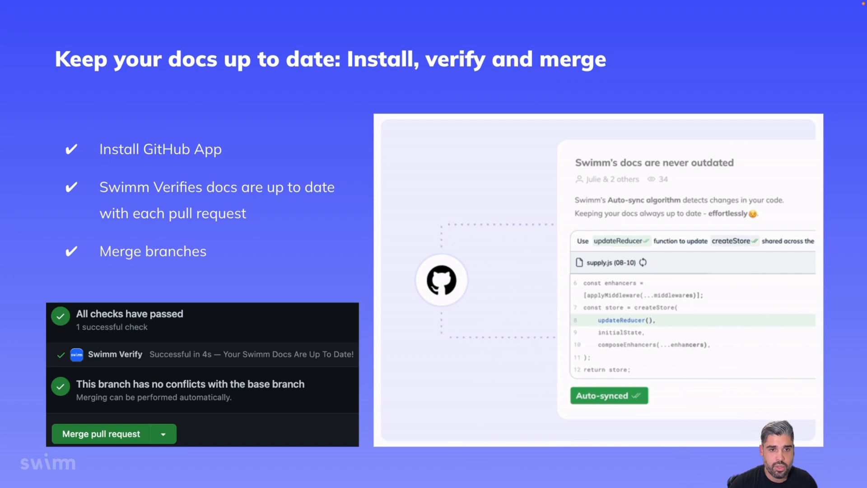